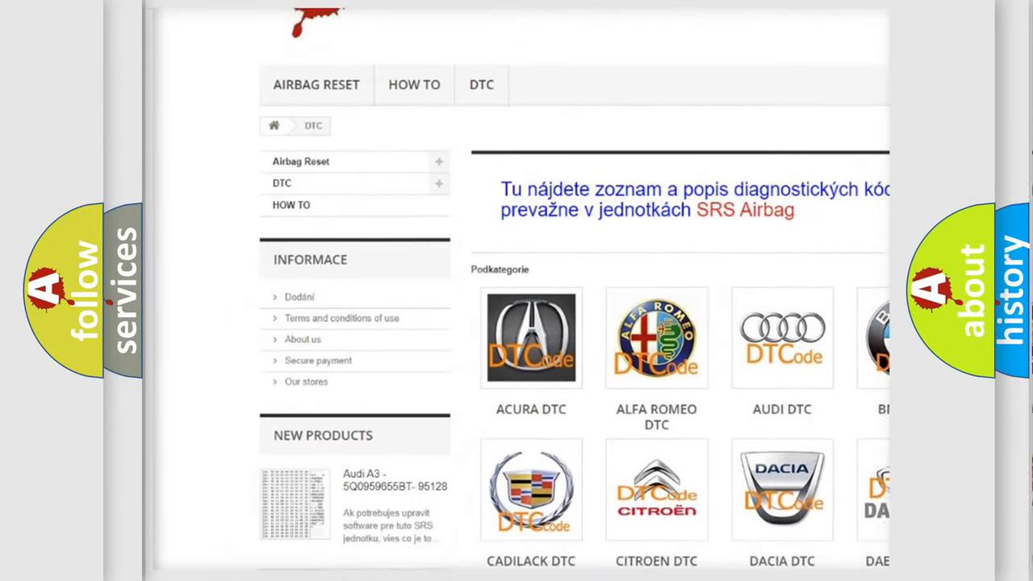
Advance to the Cause slide listing open/shorted BCM Class 2 circuit, bad power or ground, failed BCM
scroll(down, 3)
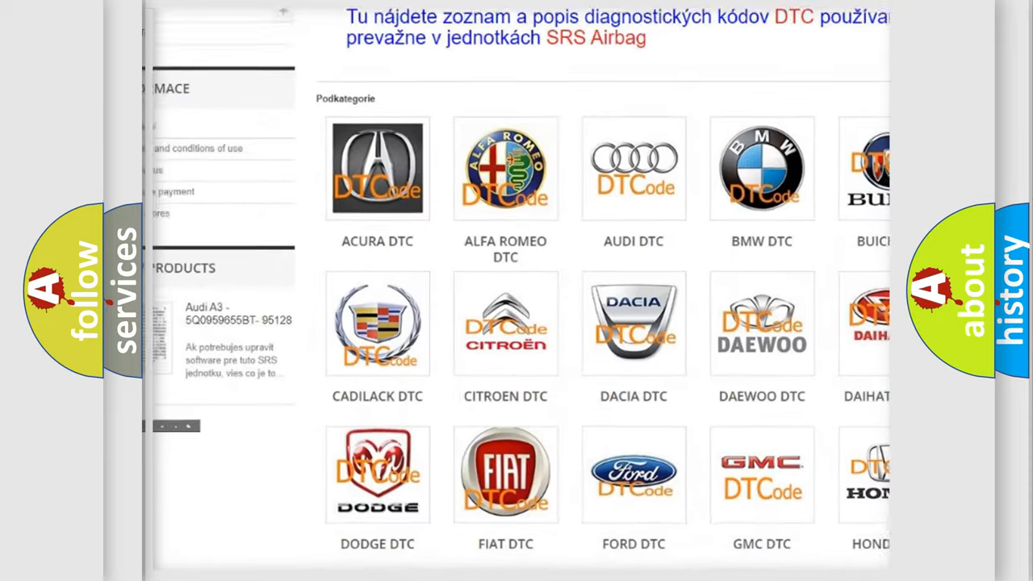
scroll(down, 3)
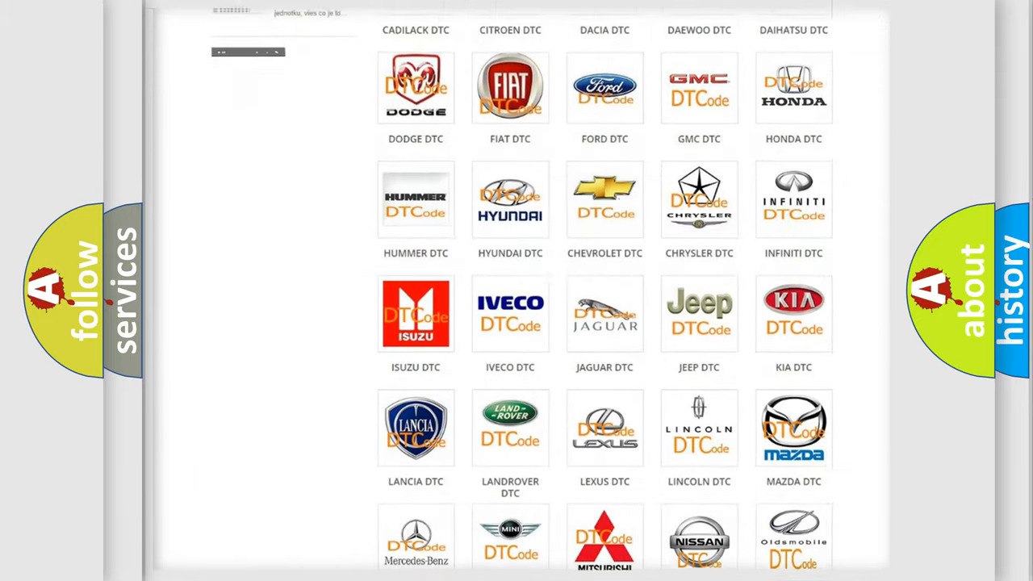
scroll(down, 3)
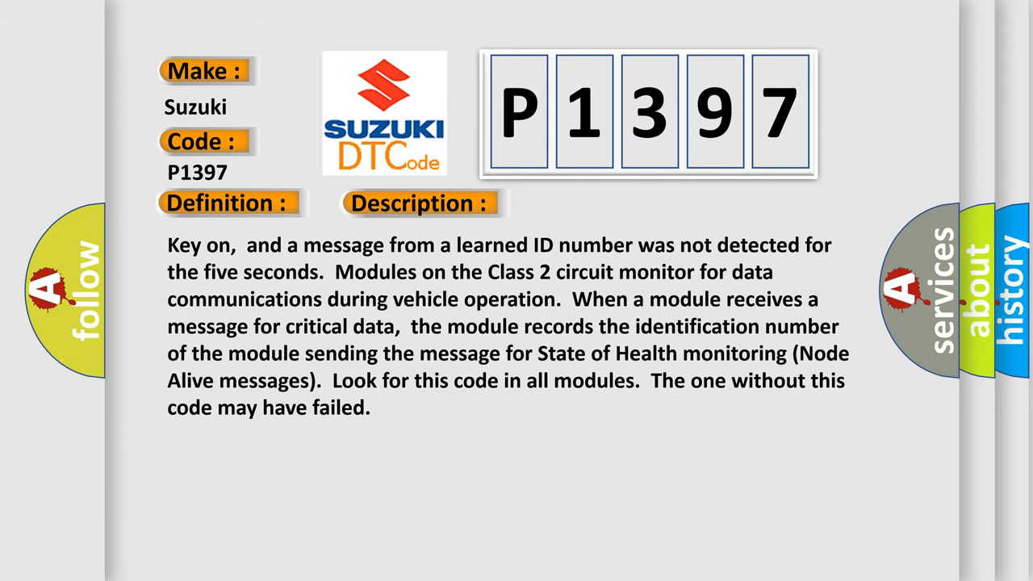
click(594, 202)
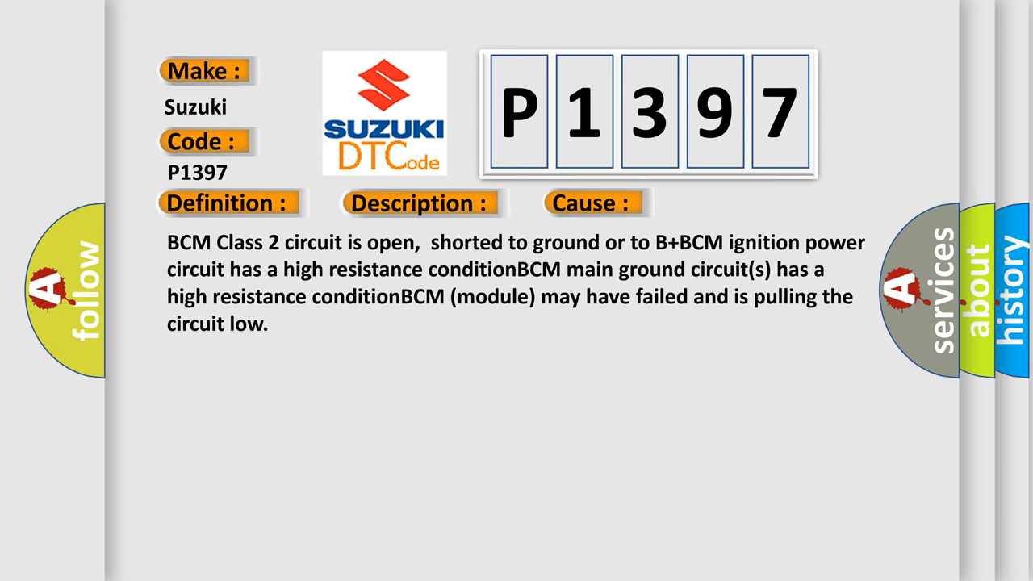